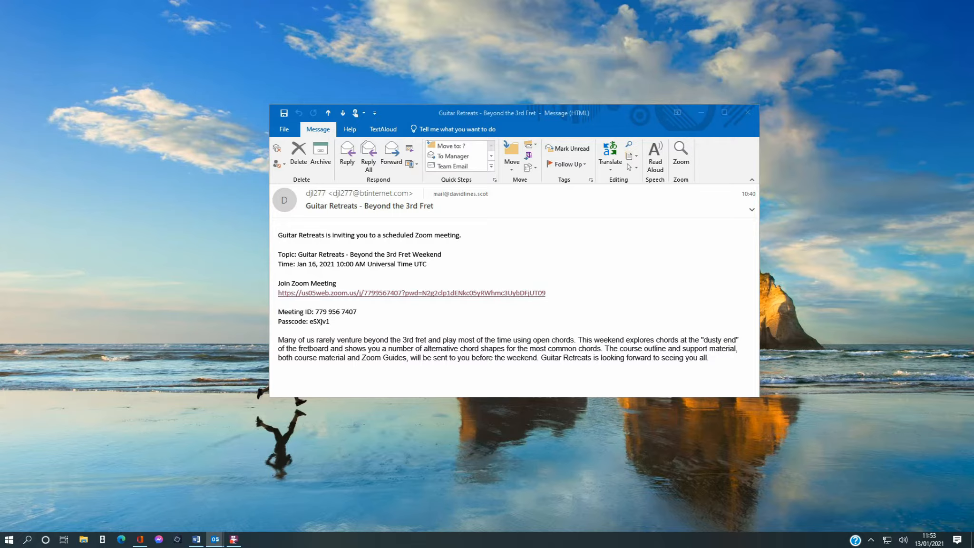
mouse_move(369, 301)
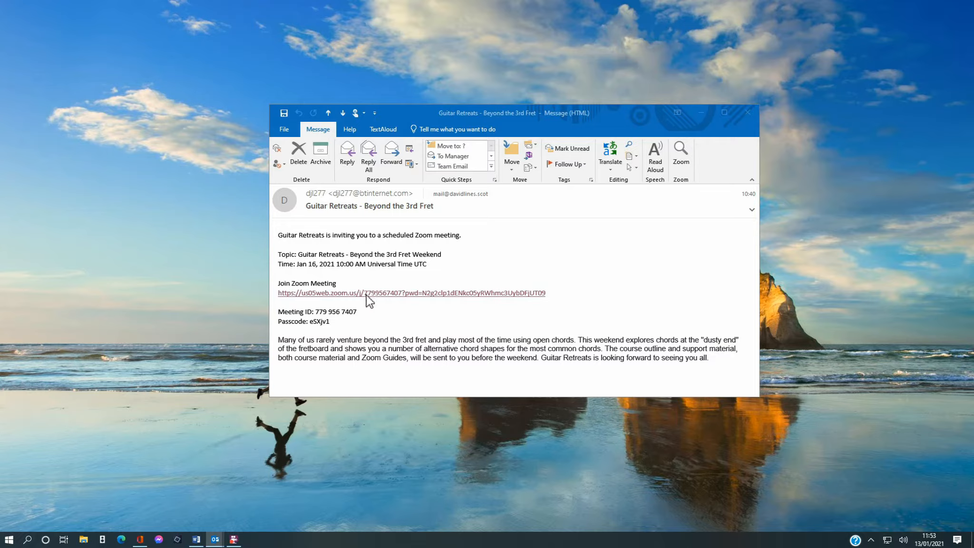
Open the Join Zoom Meeting link from the Guitar Retreats invitation email in Outlook.
click(411, 292)
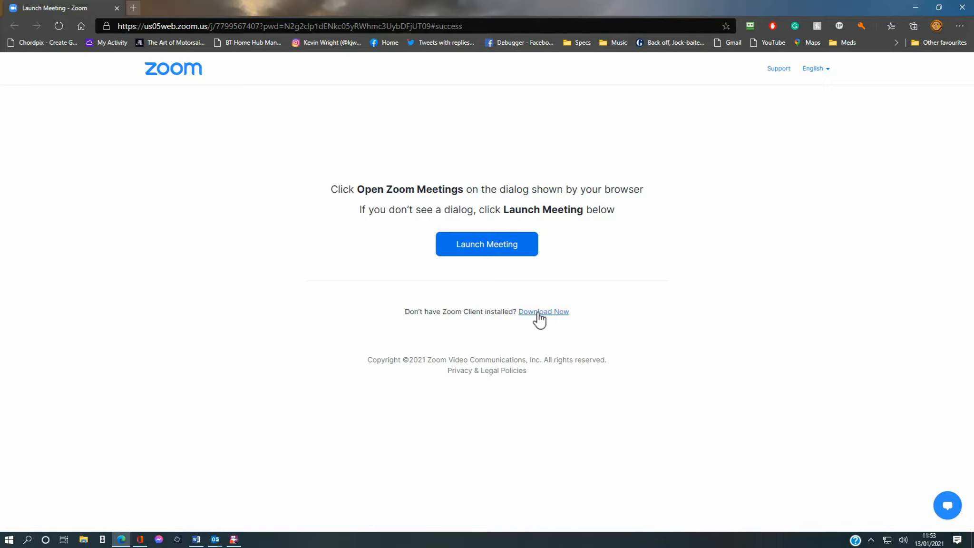
Download the Zoom client from the launch page and run the downloaded installer.
click(543, 310)
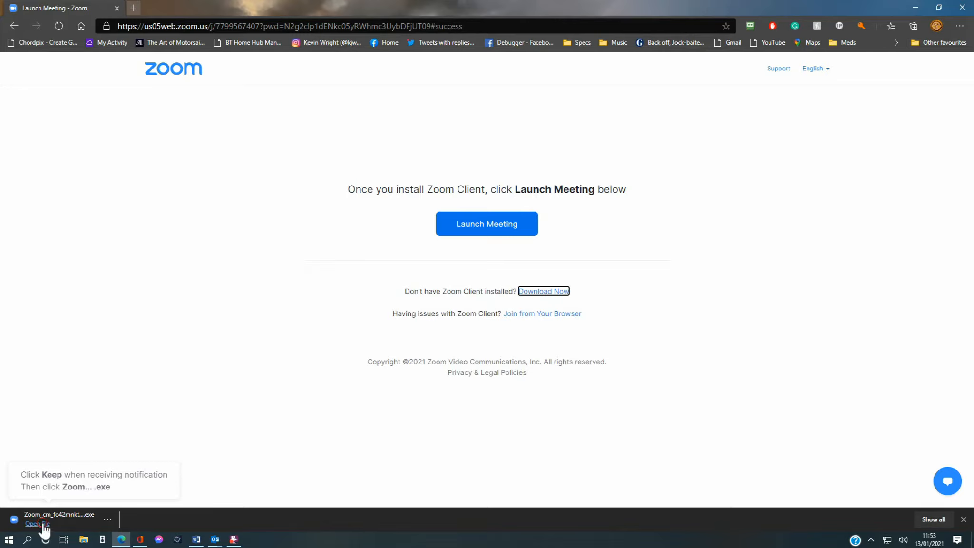
click(37, 524)
text(D)
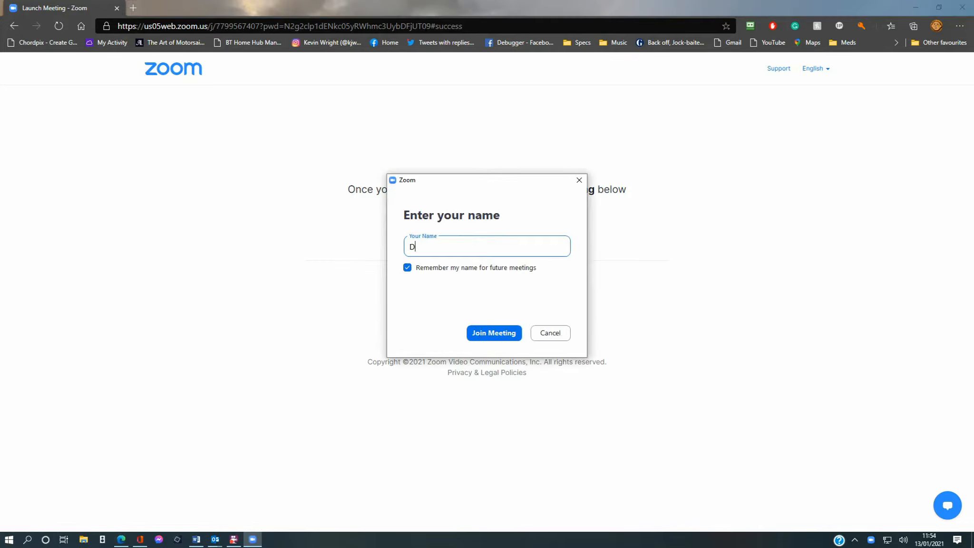
Enter the display name, join the meeting and choose Join with Video.
text(avid Lines)
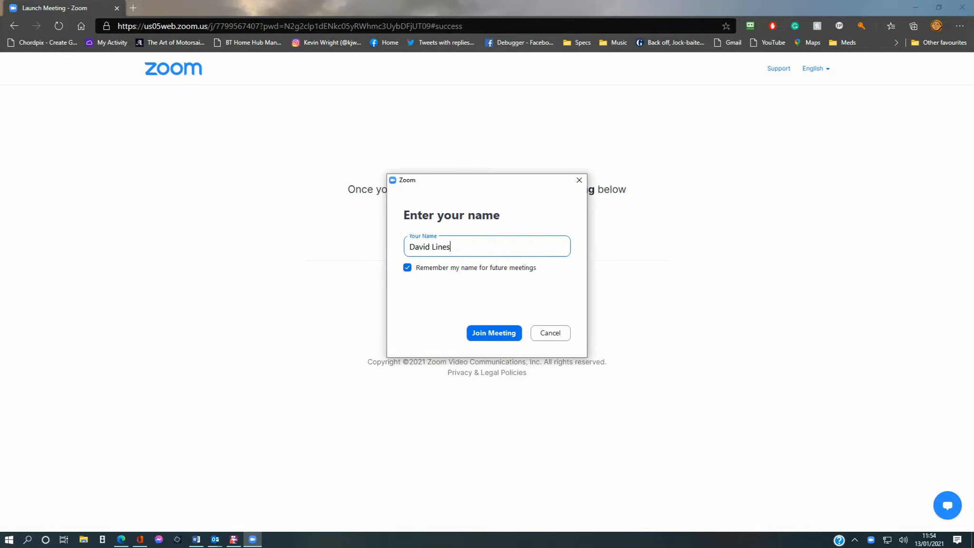
click(493, 332)
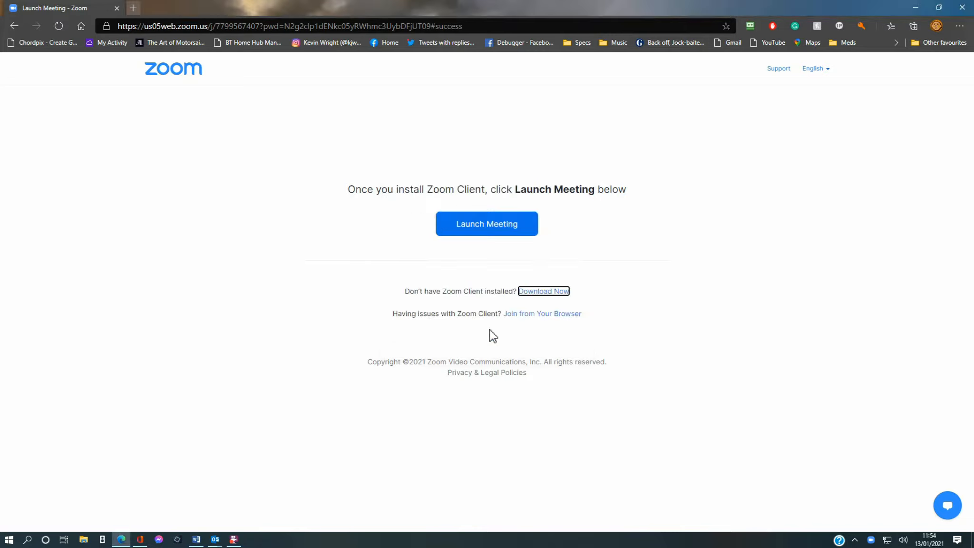
click(486, 224)
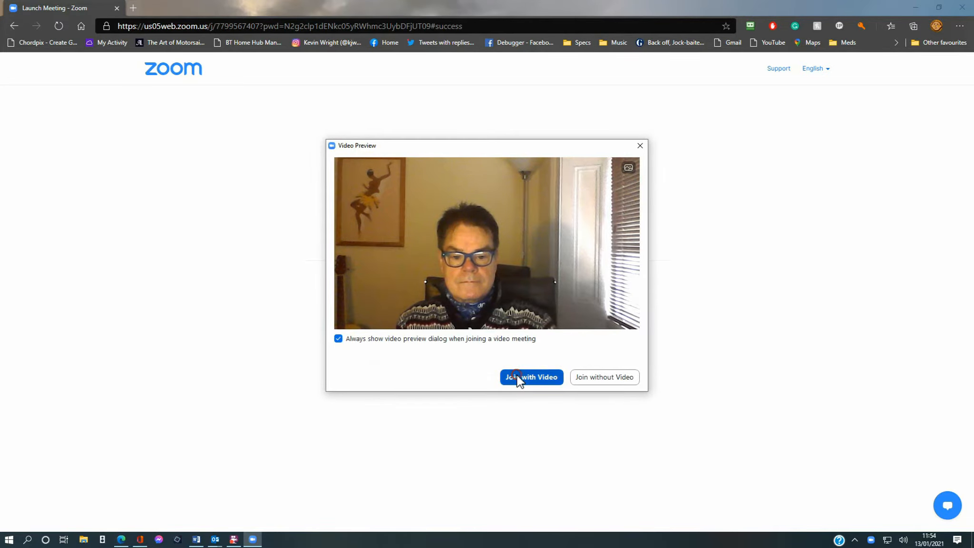
click(531, 377)
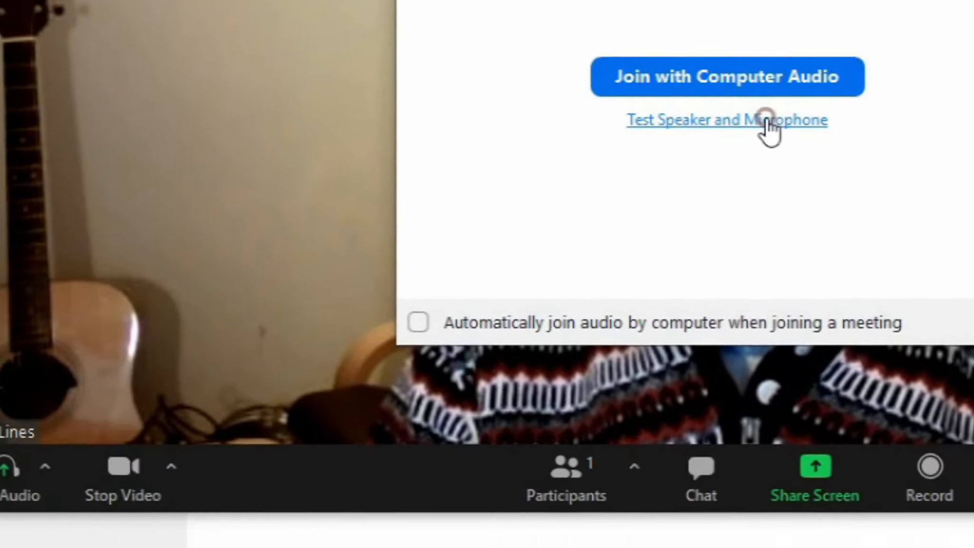
Run the speaker and microphone test, keeping Realtek speakers and confirming the RODE NT-USB replay.
click(726, 119)
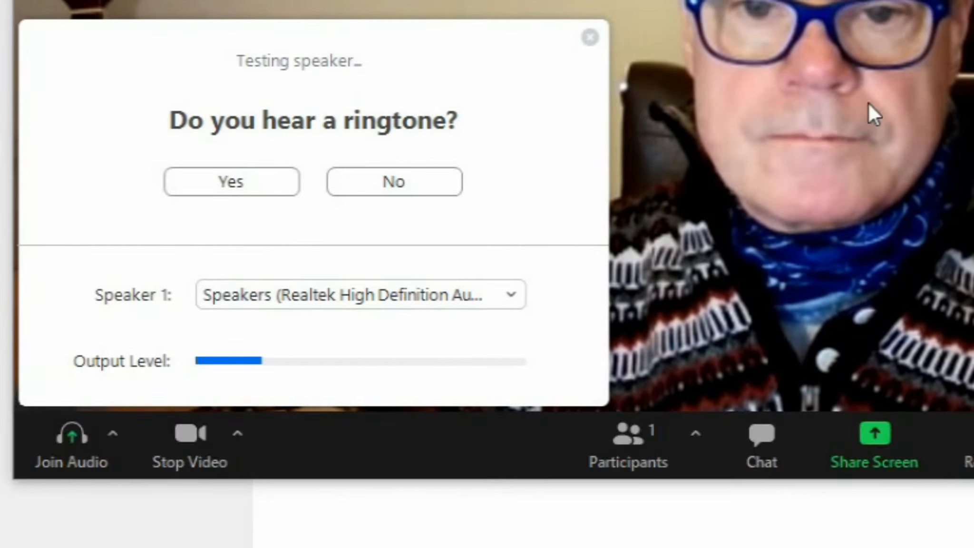
click(358, 295)
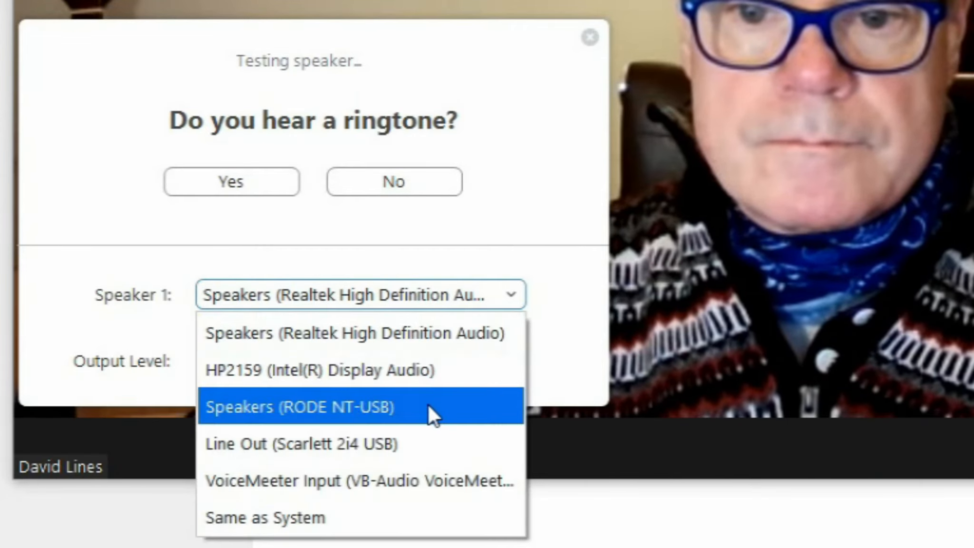
mouse_move(403, 518)
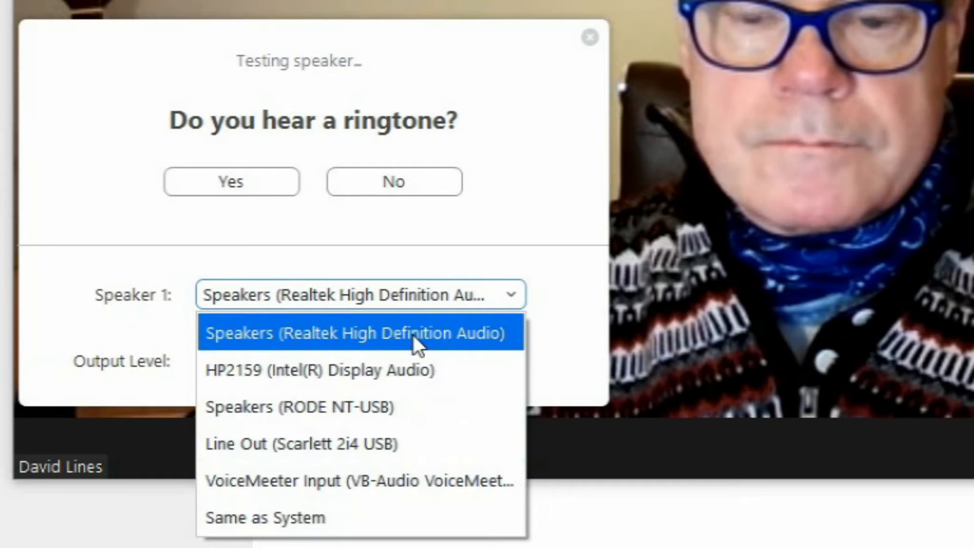
click(358, 332)
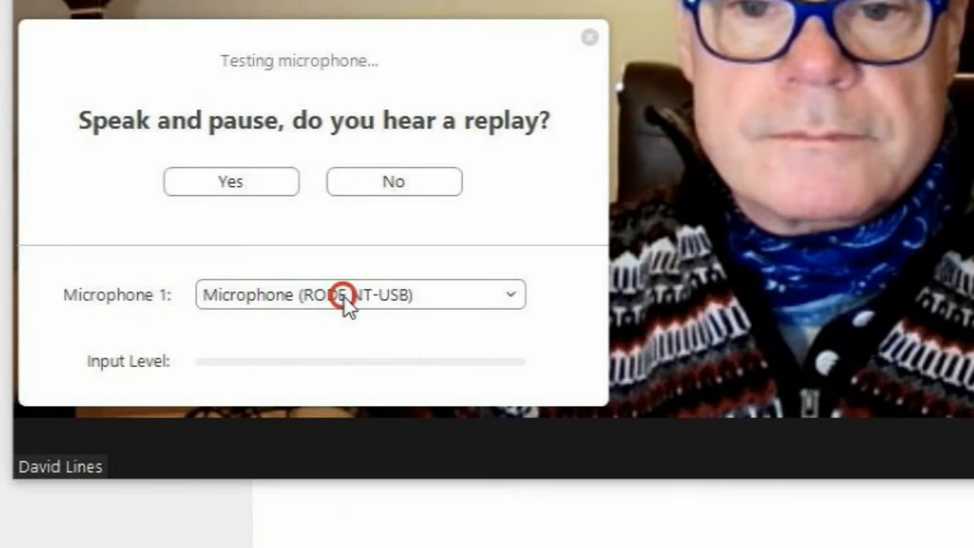
click(361, 294)
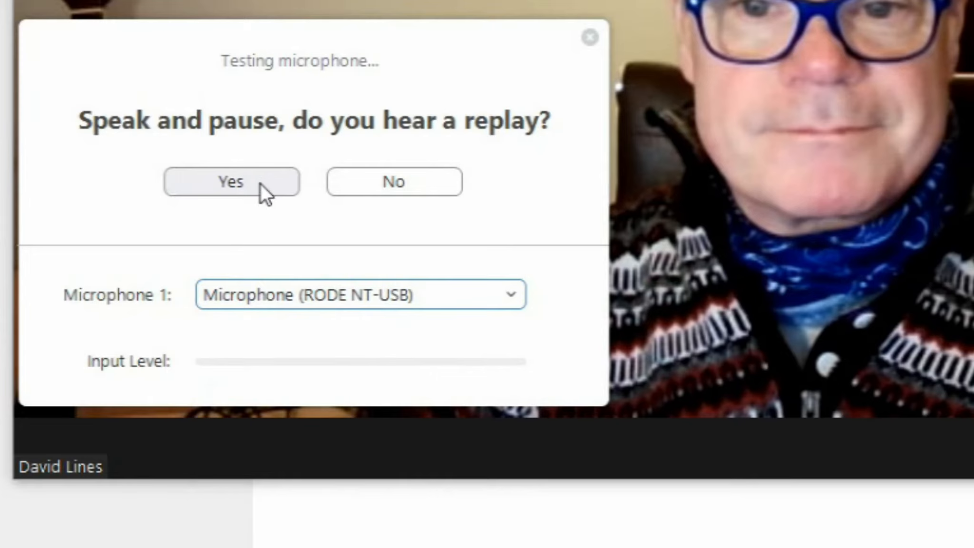
click(231, 182)
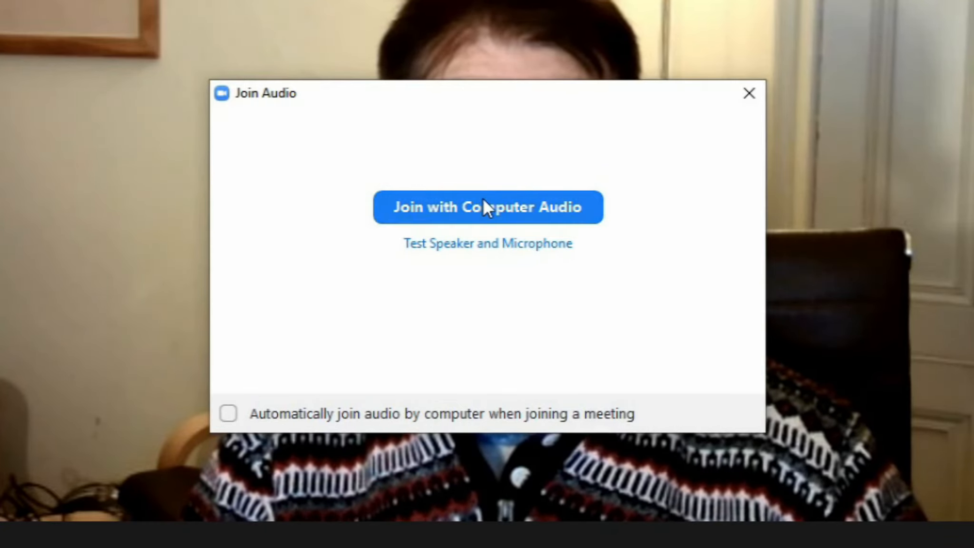
Join with computer audio and show the microphone and speaker device list.
click(487, 206)
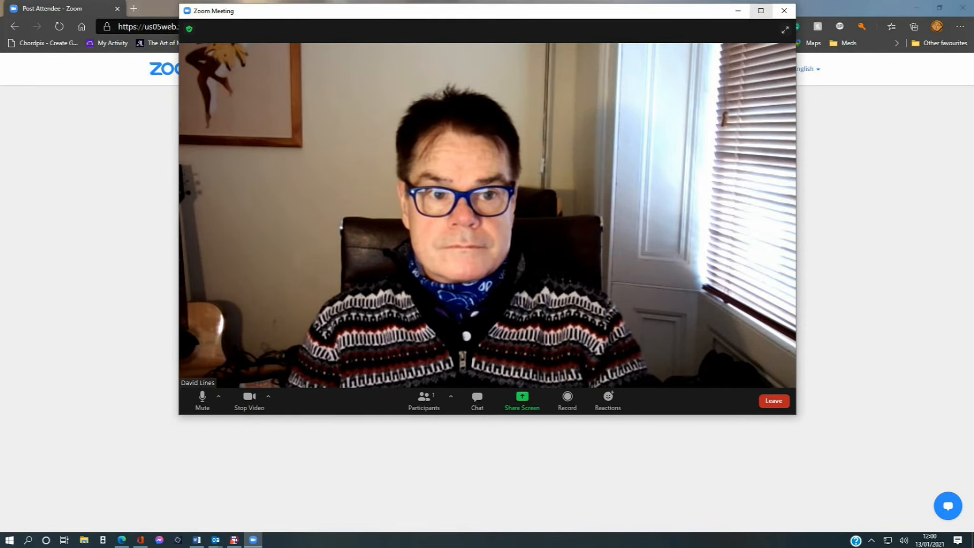
click(217, 395)
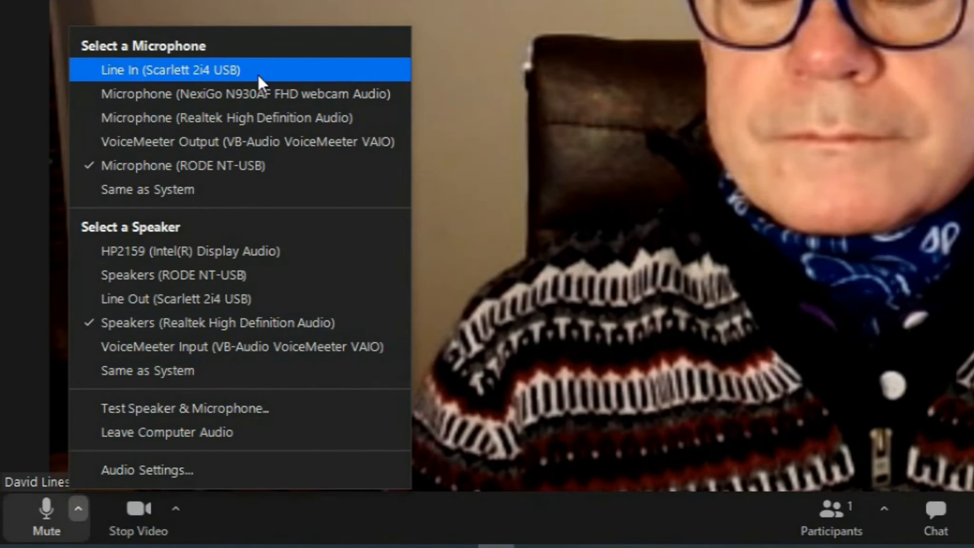
mouse_move(255, 117)
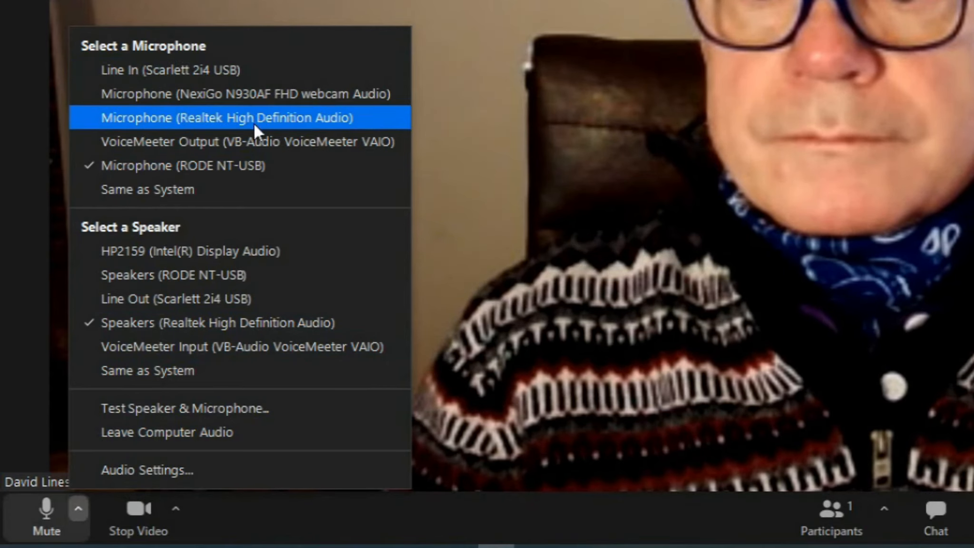
mouse_move(238, 275)
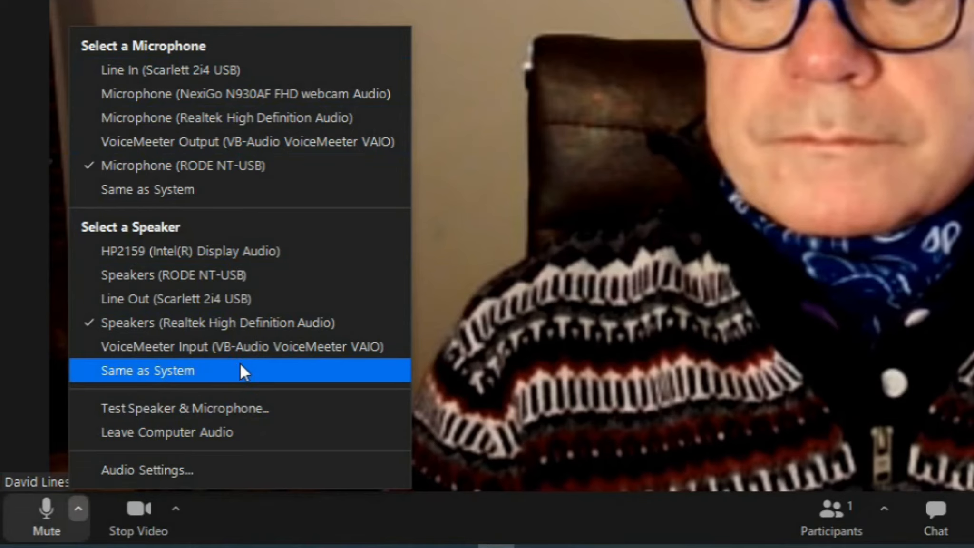
mouse_move(236, 407)
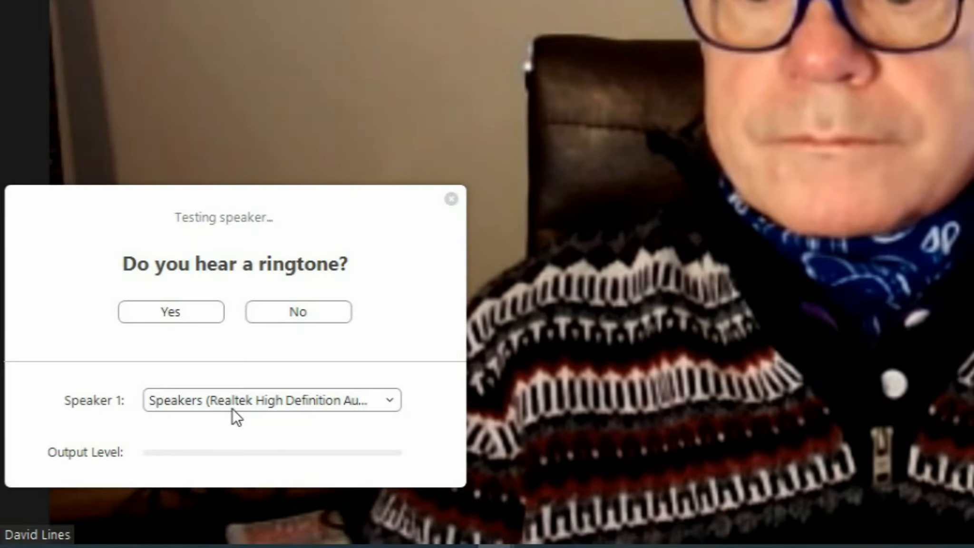
Confirm the speaker ringtone and the RODE NT-USB microphone replay are both heard.
click(171, 311)
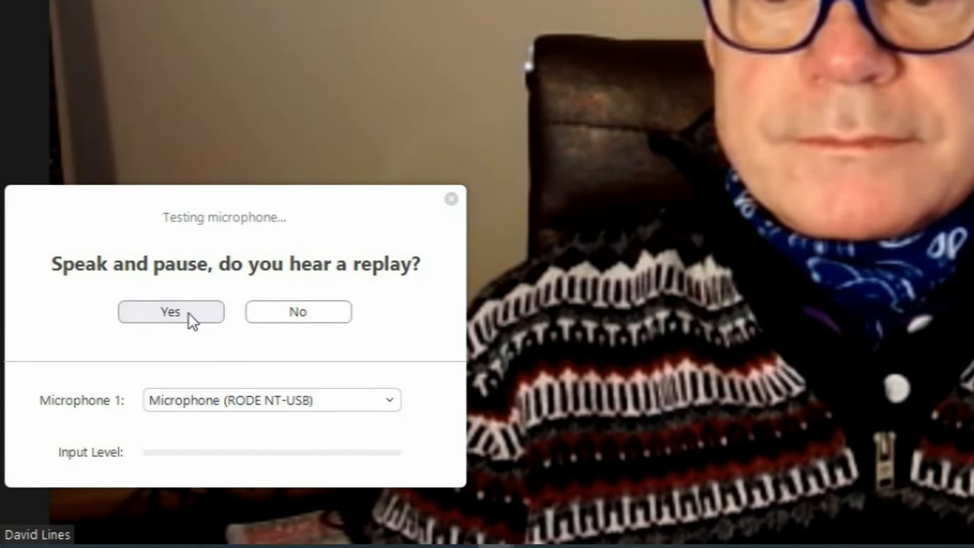
click(78, 512)
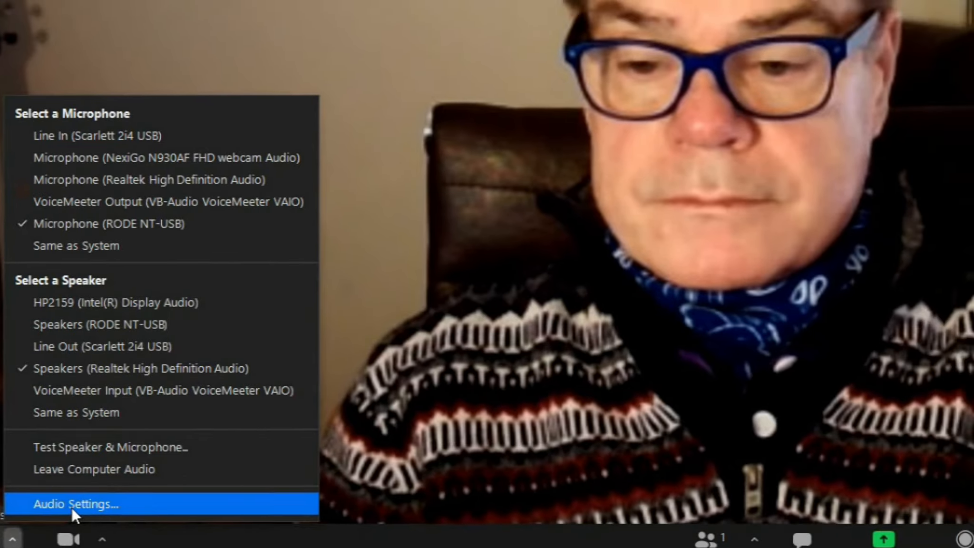
In Settings > Audio, turn off 'Automatically adjust microphone volume' for the RODE NT-USB.
click(75, 504)
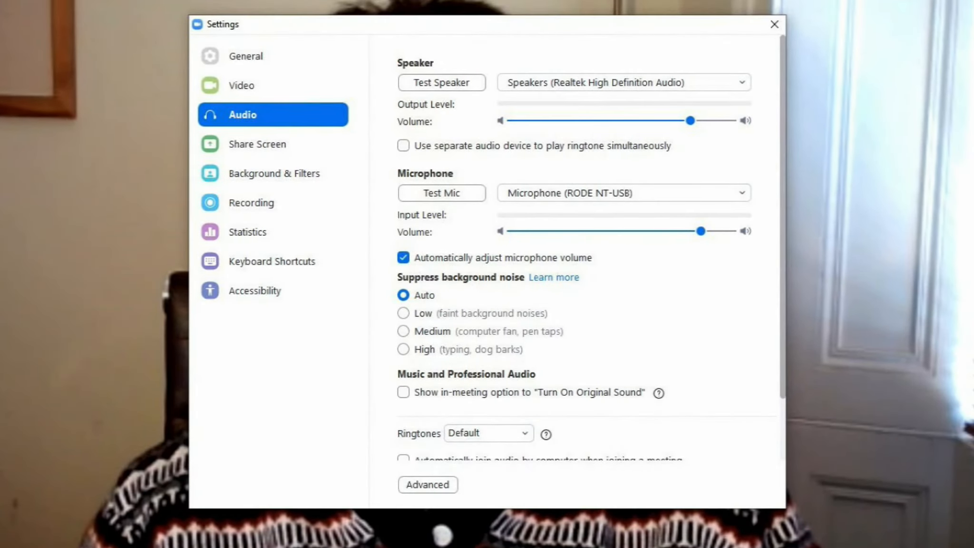
drag(689, 121, 694, 121)
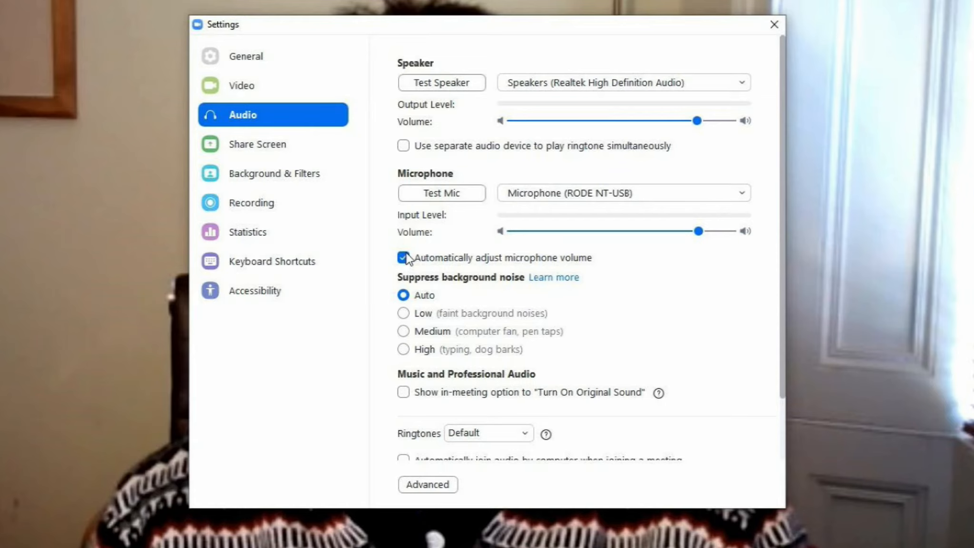
click(403, 257)
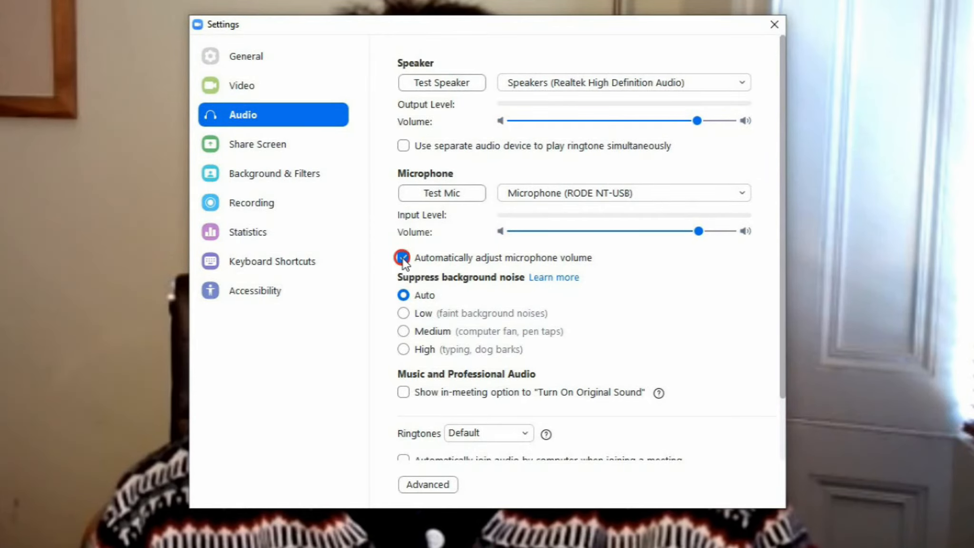
click(403, 257)
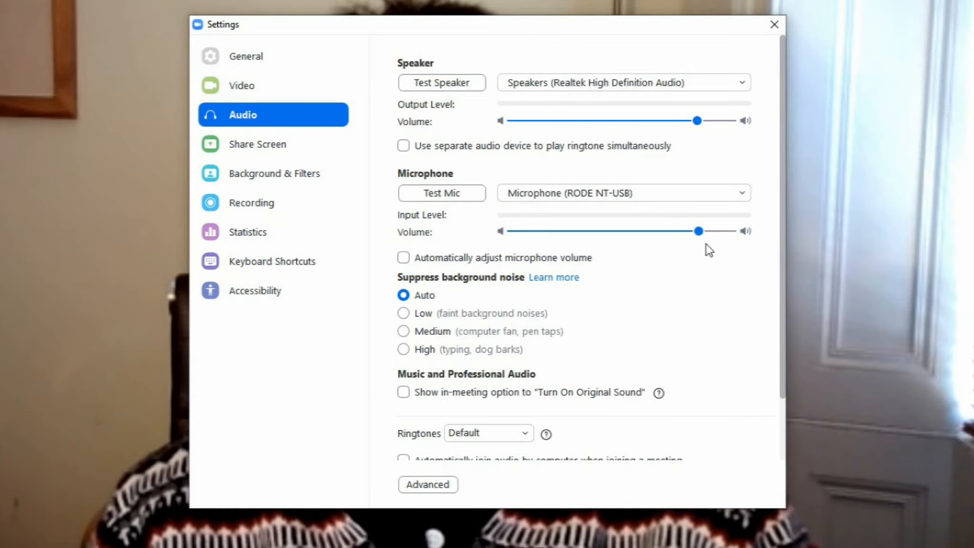
mouse_move(687, 257)
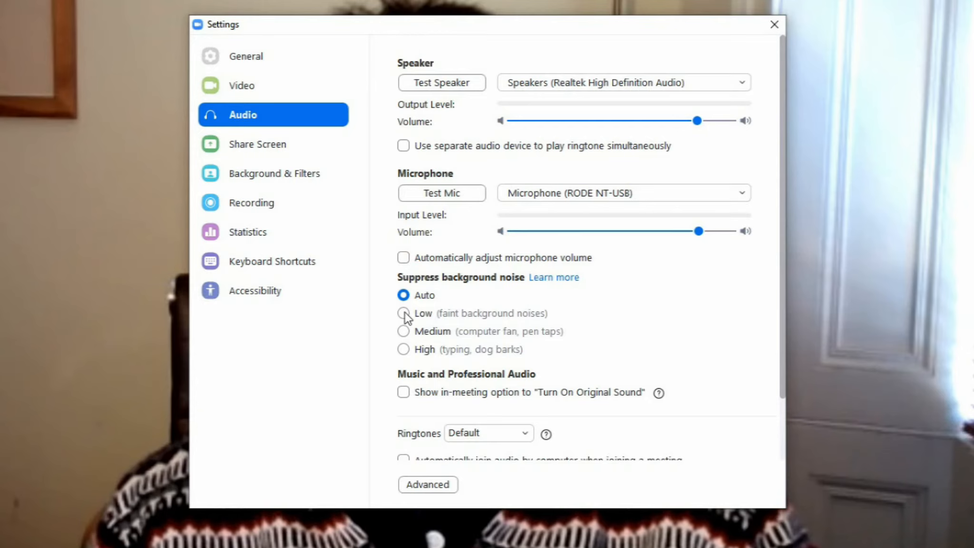
Set Suppress background noise to Low.
click(403, 313)
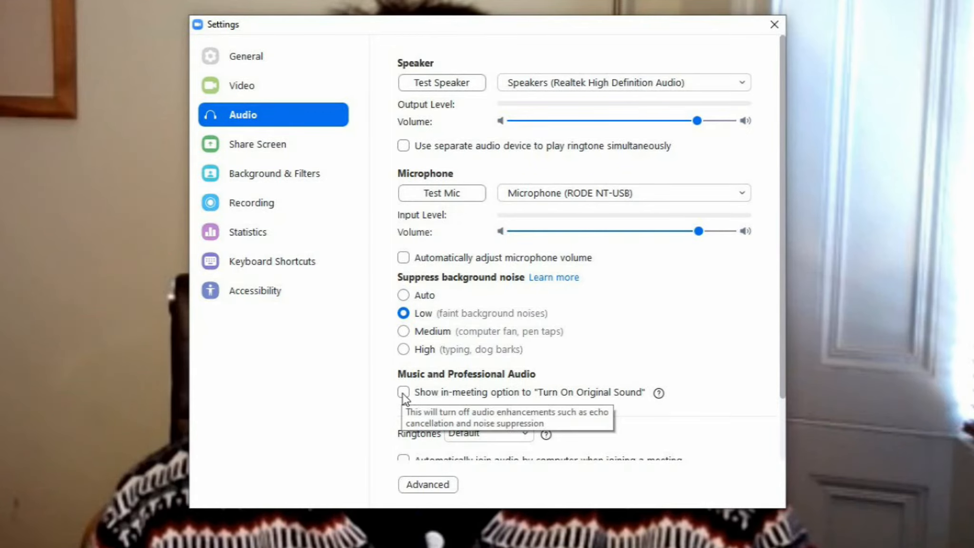
Enable the in-meeting Original Sound option with High fidelity music mode on and Echo cancellation off.
click(403, 392)
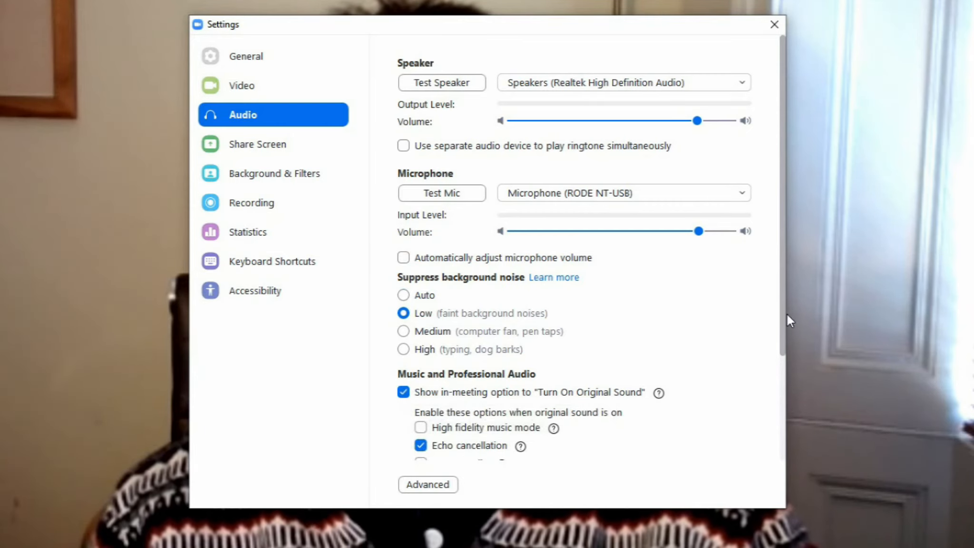
scroll(down, 3)
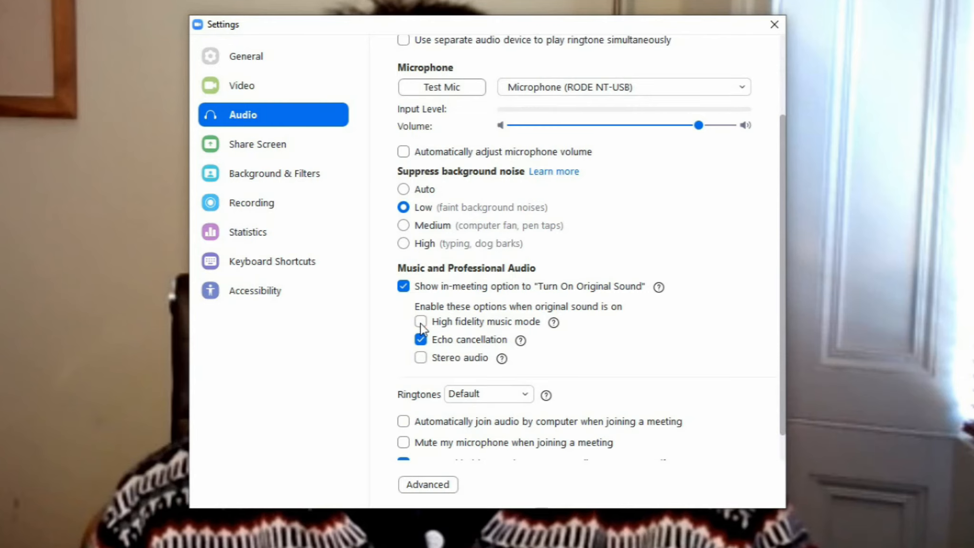
click(422, 322)
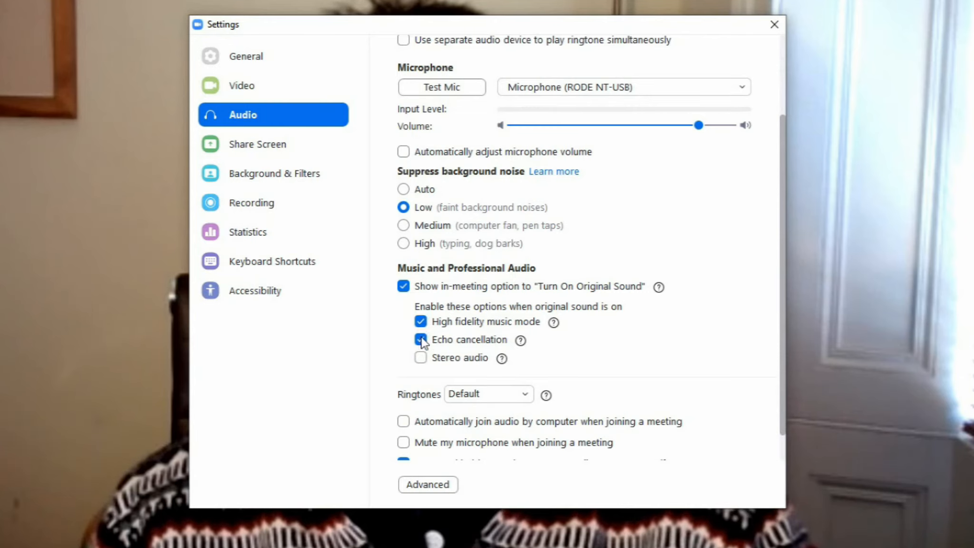
click(420, 339)
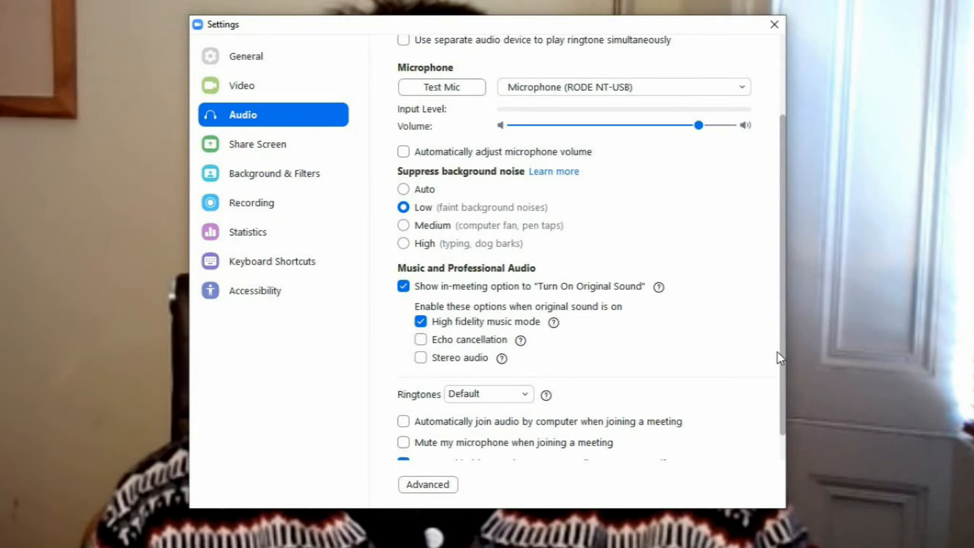
mouse_move(786, 428)
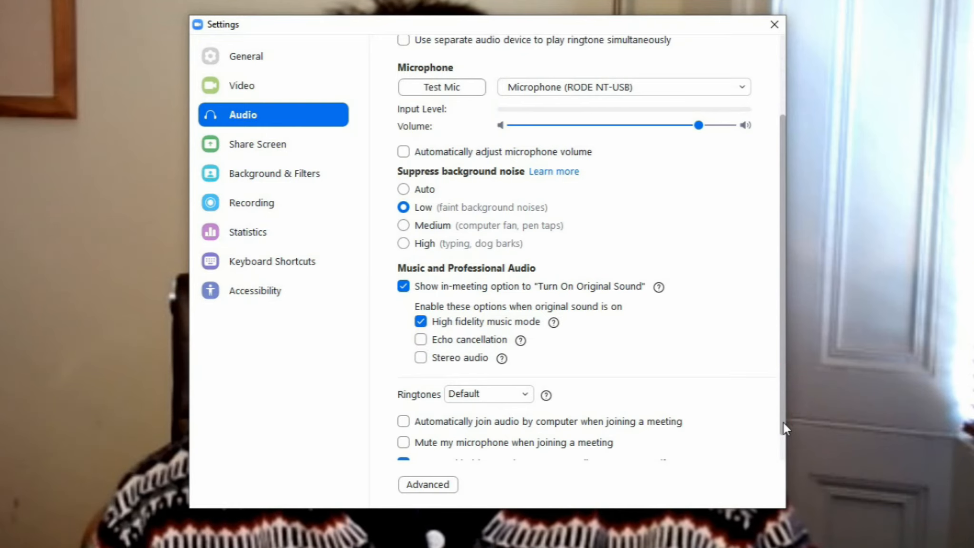
scroll(down, 3)
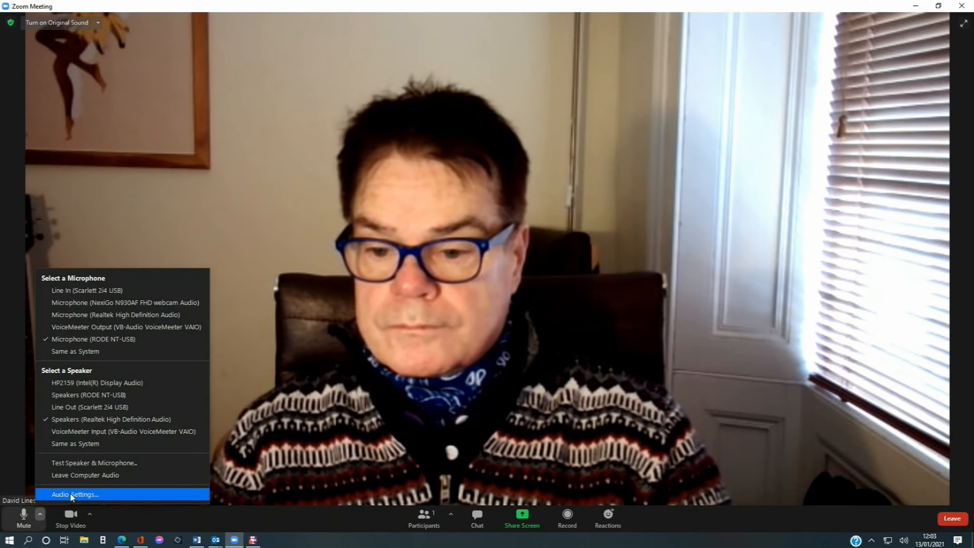
Nudge the microphone and speaker volume sliders in Audio Settings, then close the Settings window.
click(76, 494)
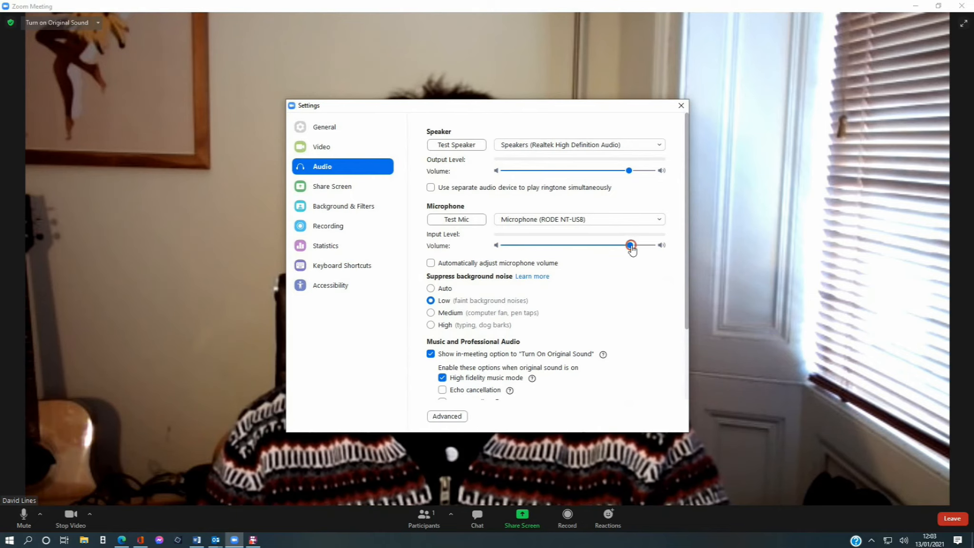
drag(630, 244, 626, 244)
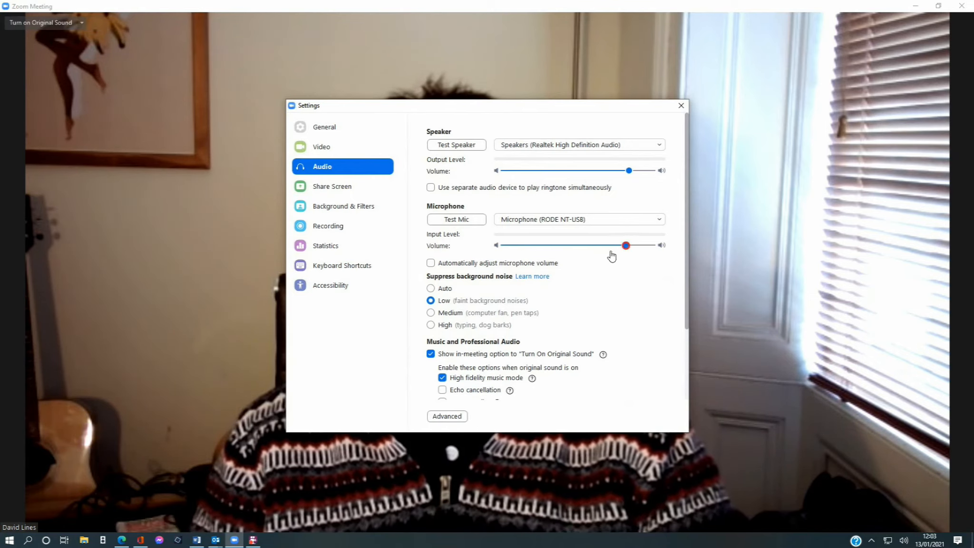
drag(629, 170, 636, 170)
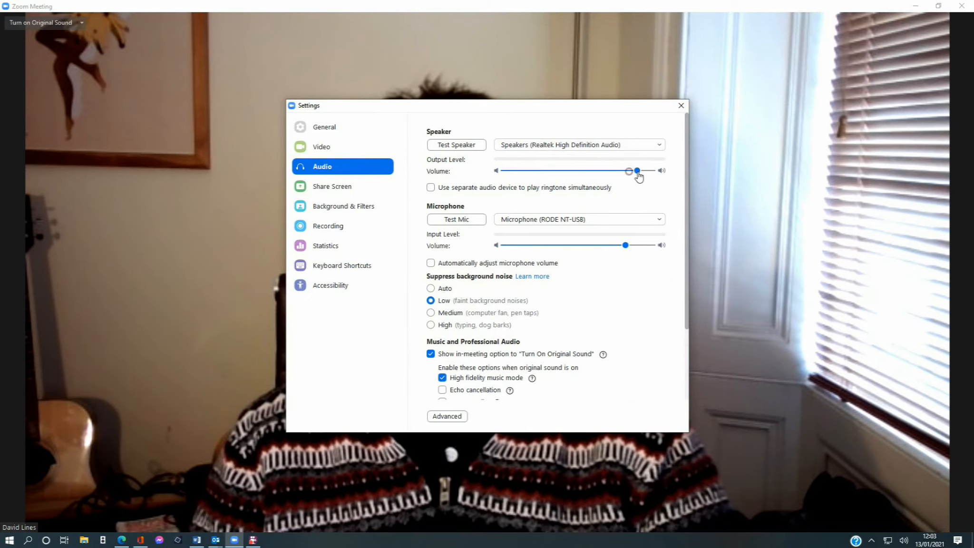
drag(637, 170, 624, 170)
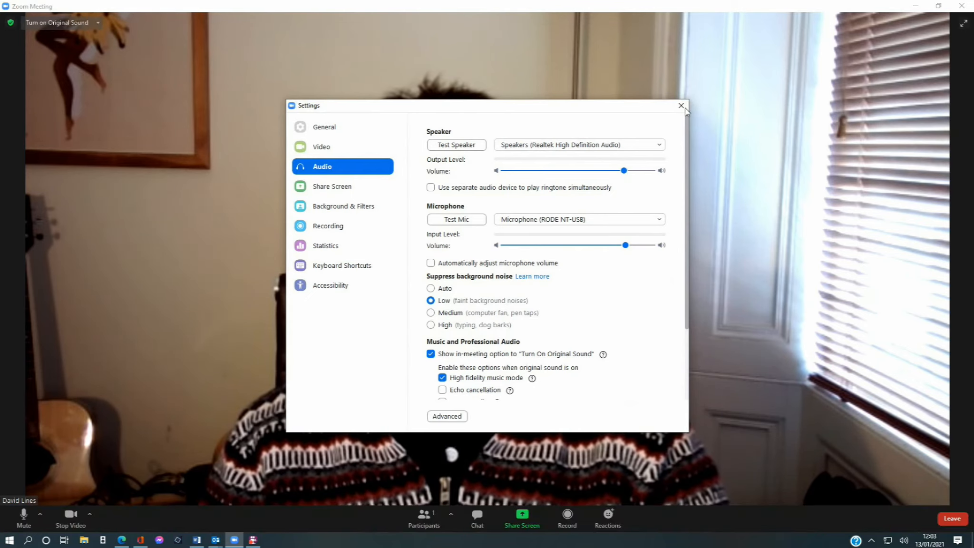
click(681, 107)
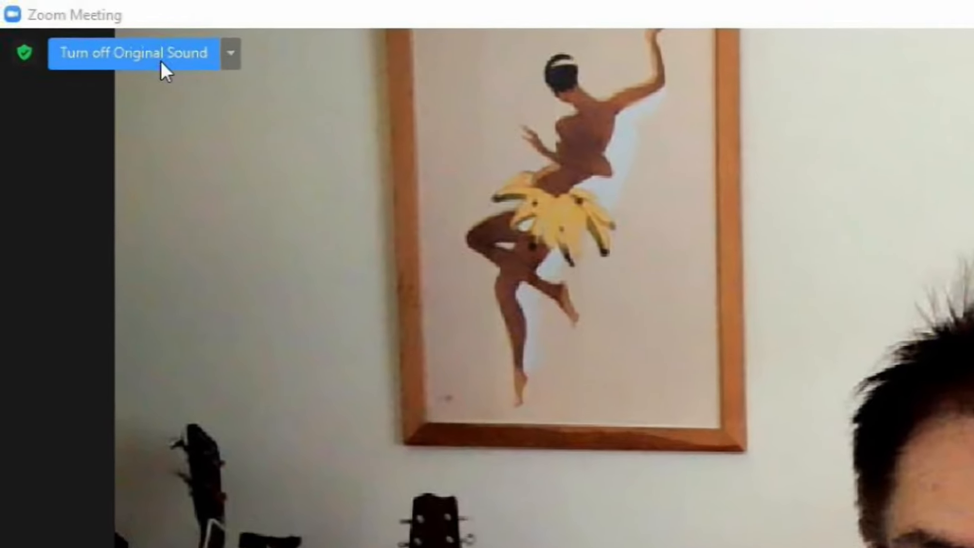
Toggle Original Sound off and immediately back on from the meeting window.
click(131, 52)
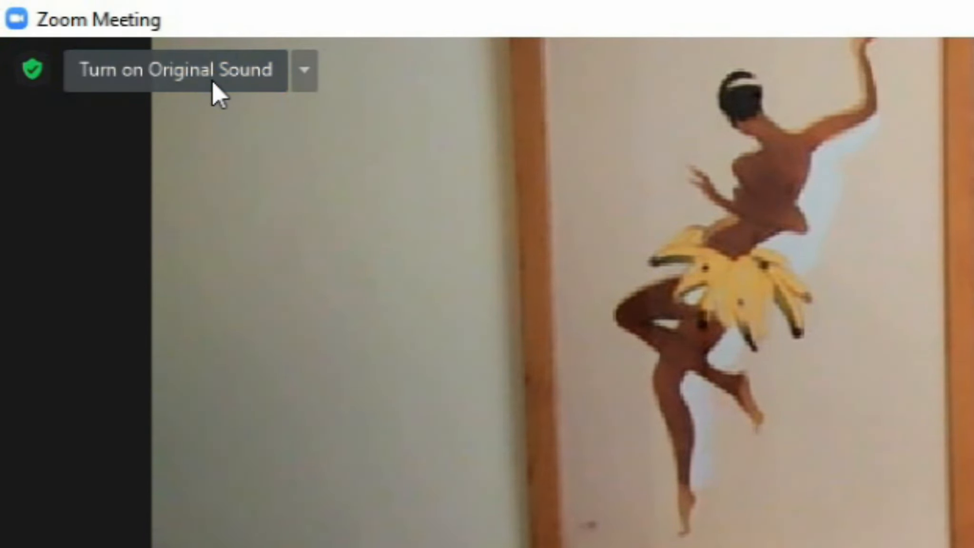
click(303, 68)
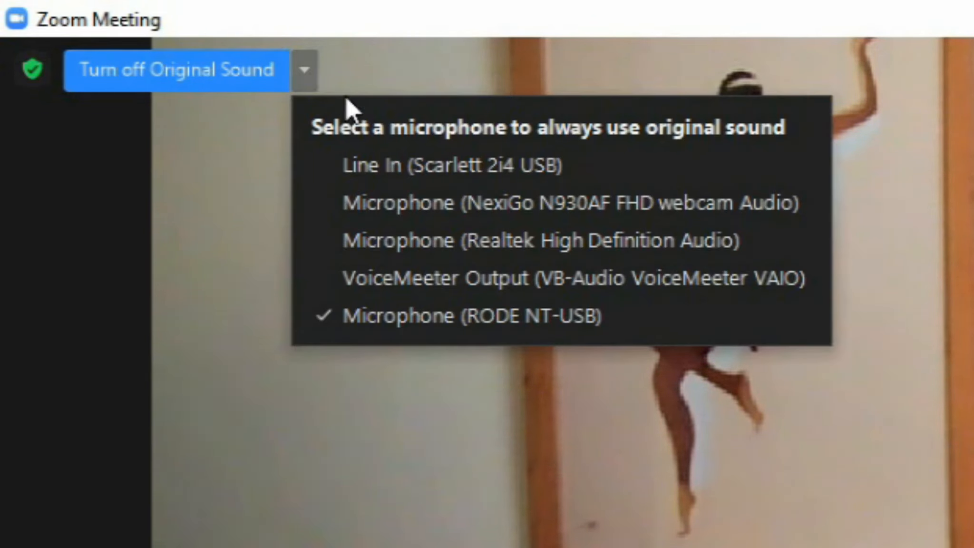
mouse_move(382, 241)
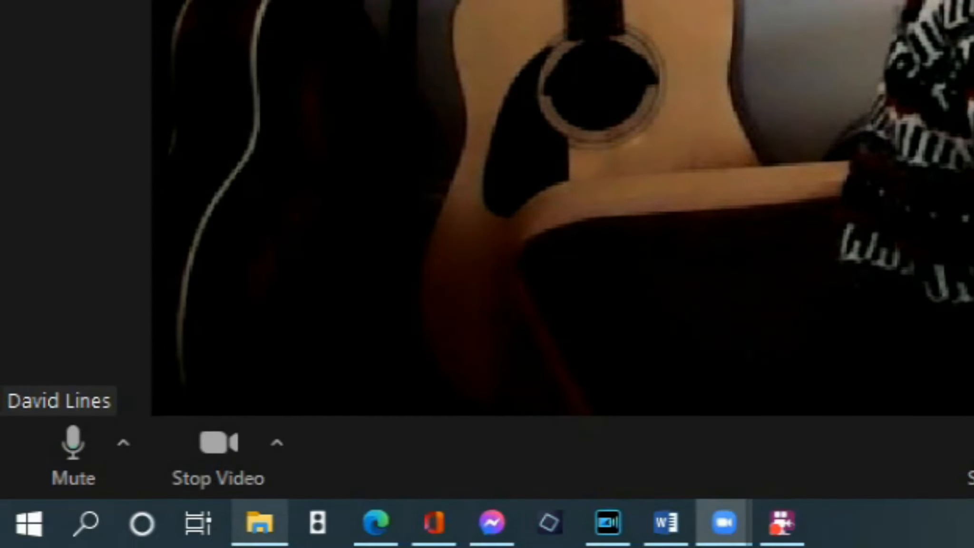
mouse_move(73, 444)
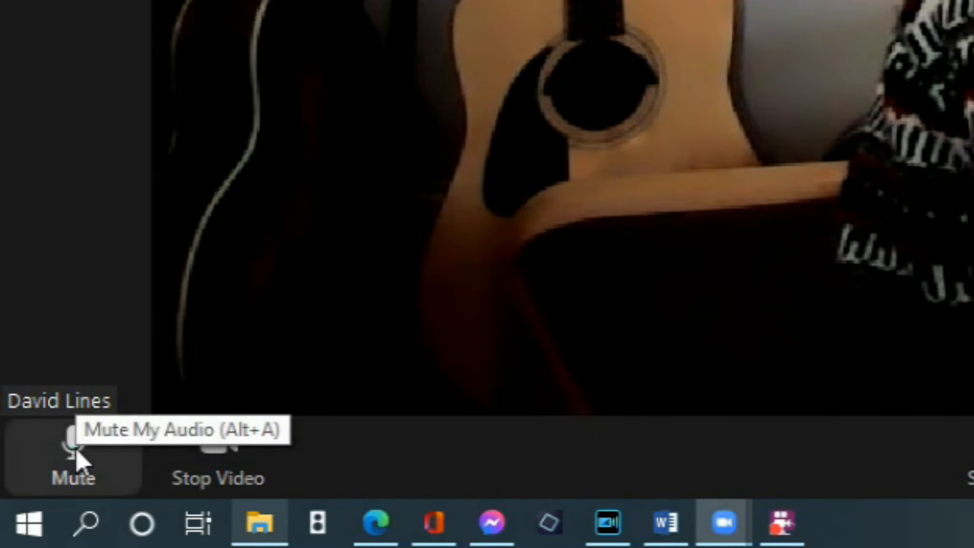
Mute then unmute the microphone, and stop then restart the camera video.
click(71, 447)
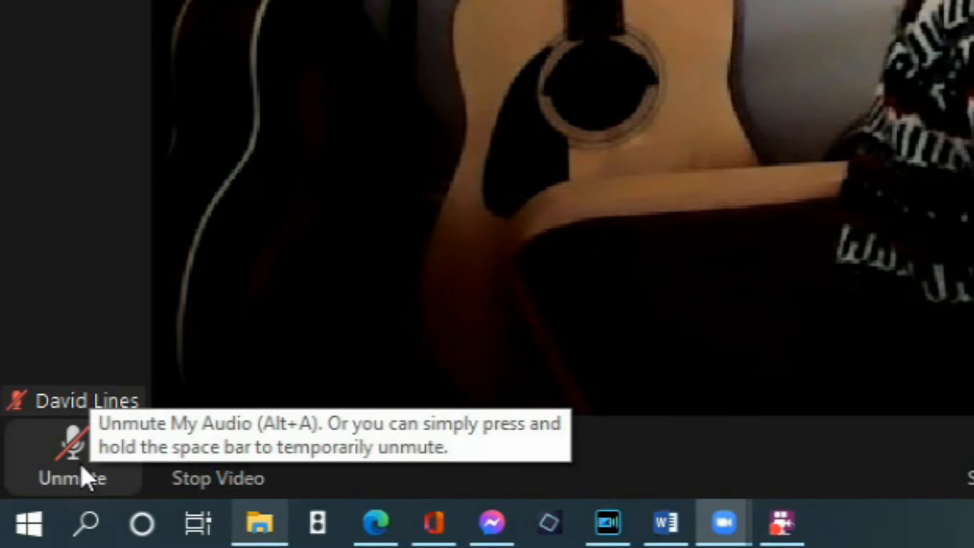
click(72, 440)
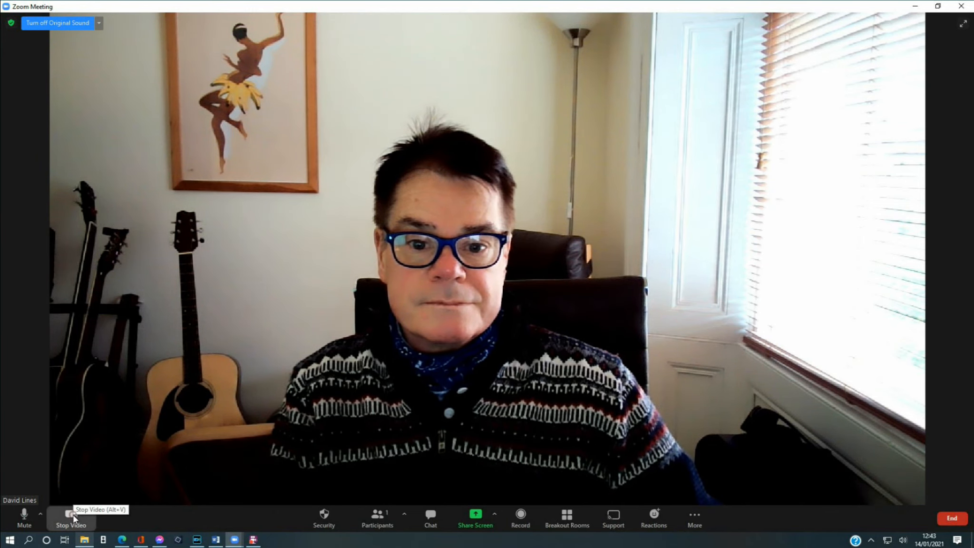
click(71, 518)
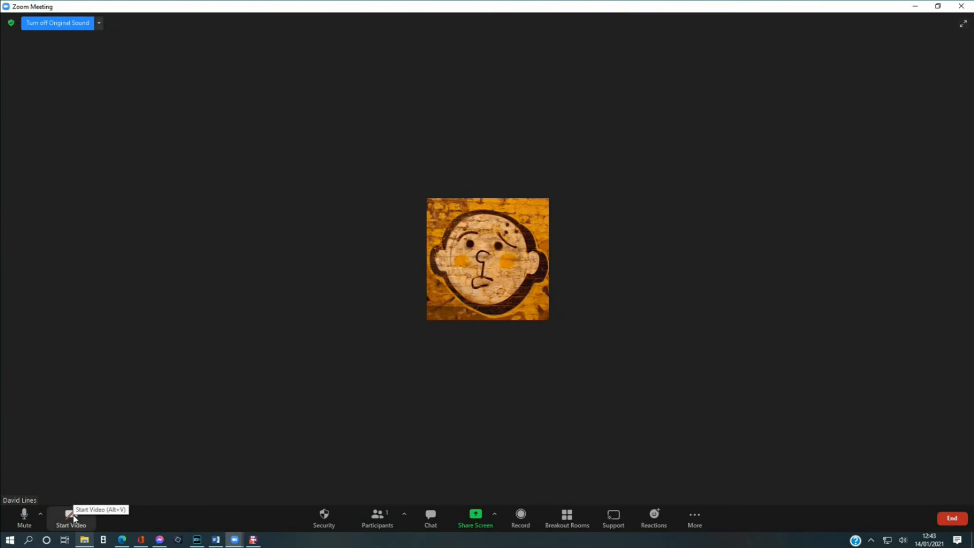
click(70, 518)
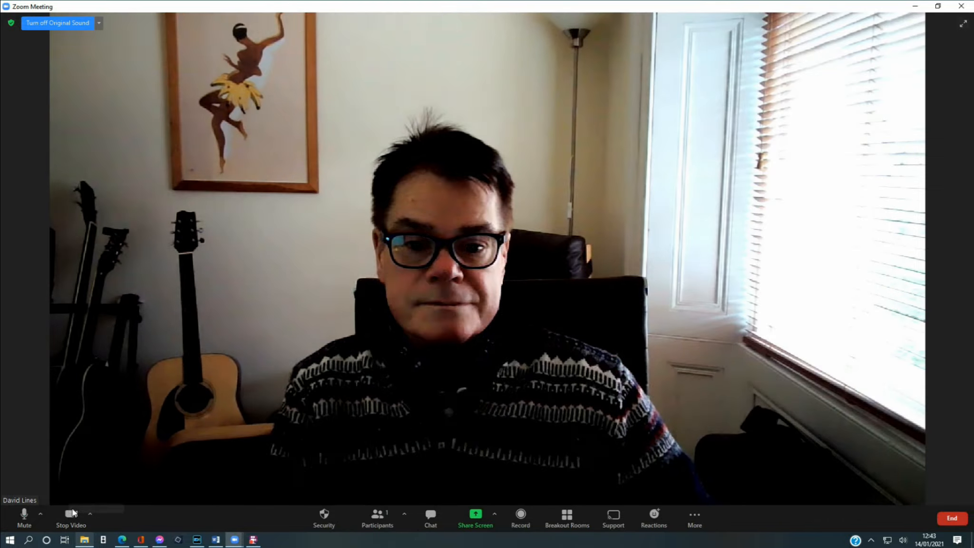